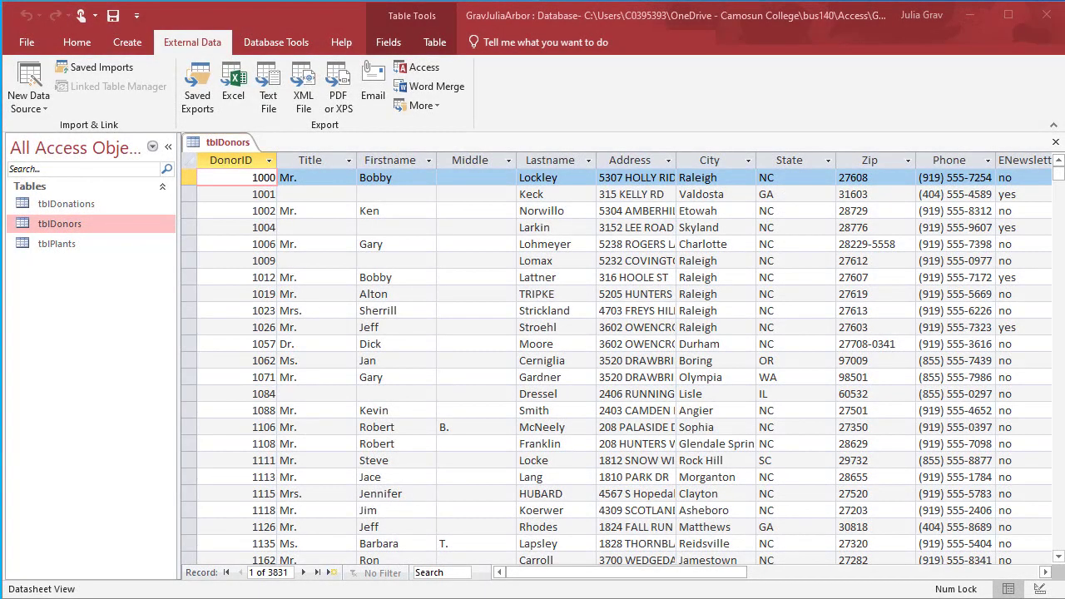
mouse_move(556, 101)
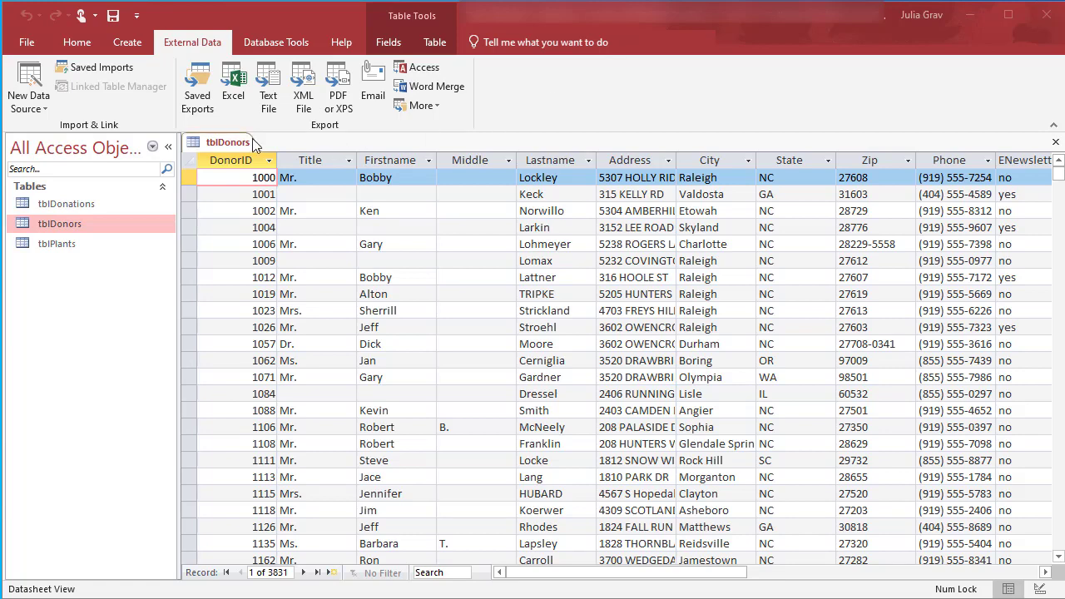
Show the shortcut menu for the open tblDonors document.
right_click(229, 142)
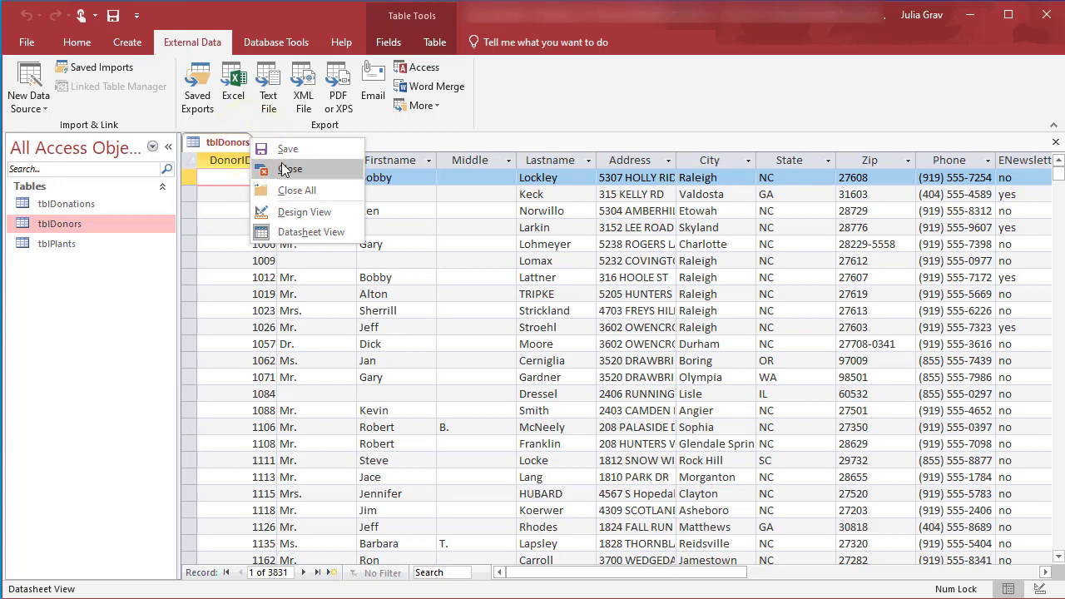
Close tblDonors and rename the tblPlants ID field to PlantID in Design View.
left_click(290, 168)
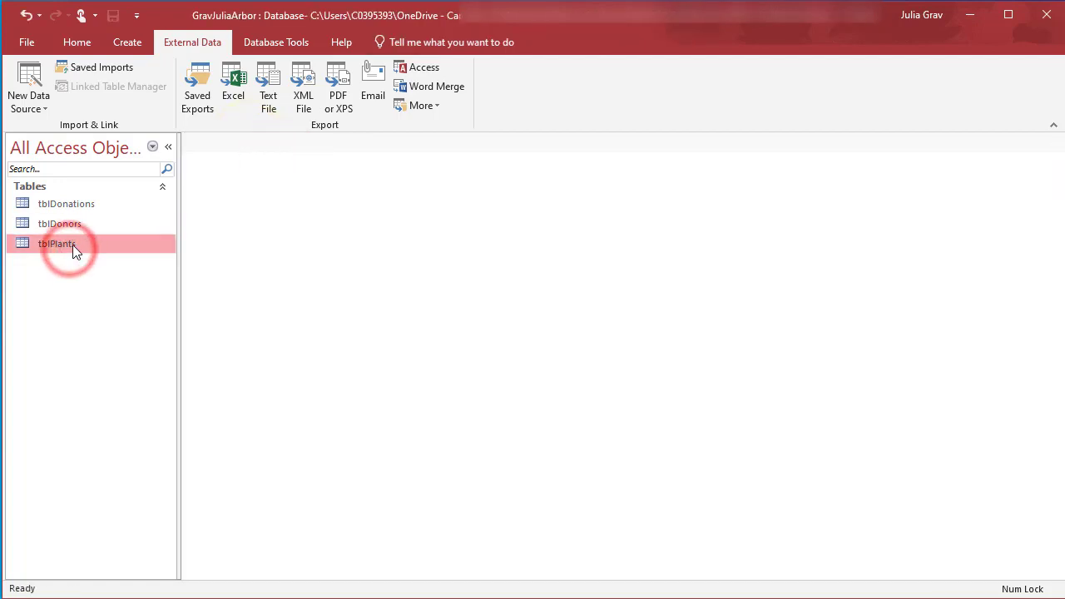
right_click(57, 243)
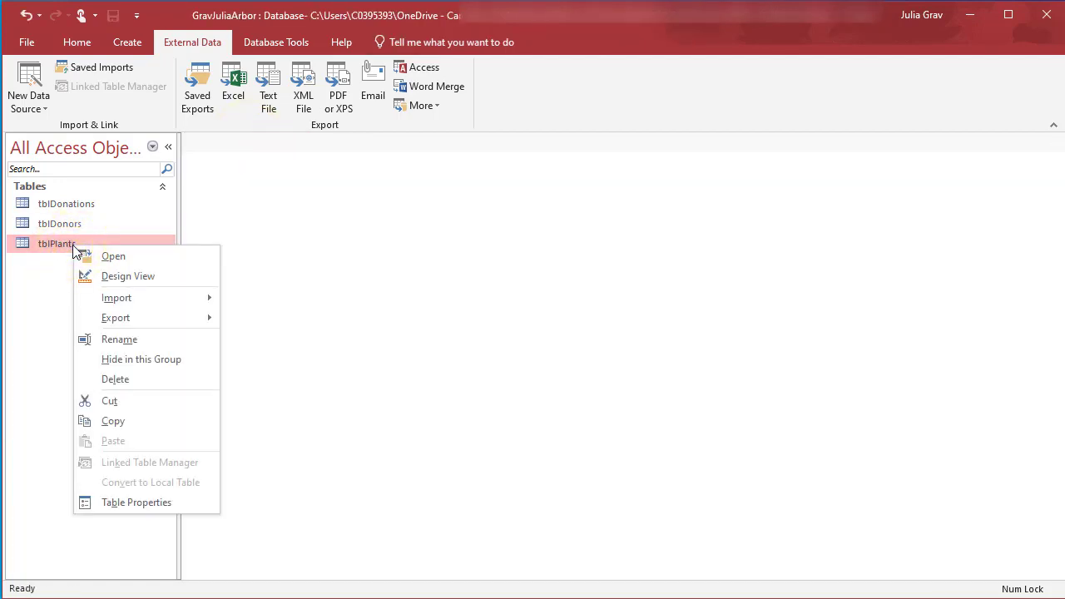
left_click(128, 275)
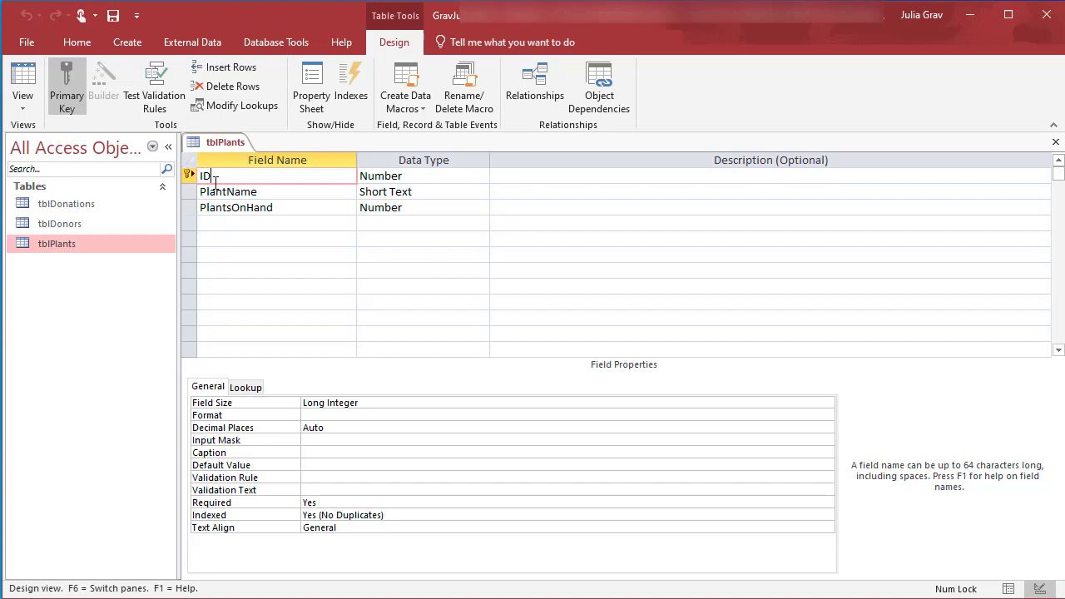
mouse_move(67, 203)
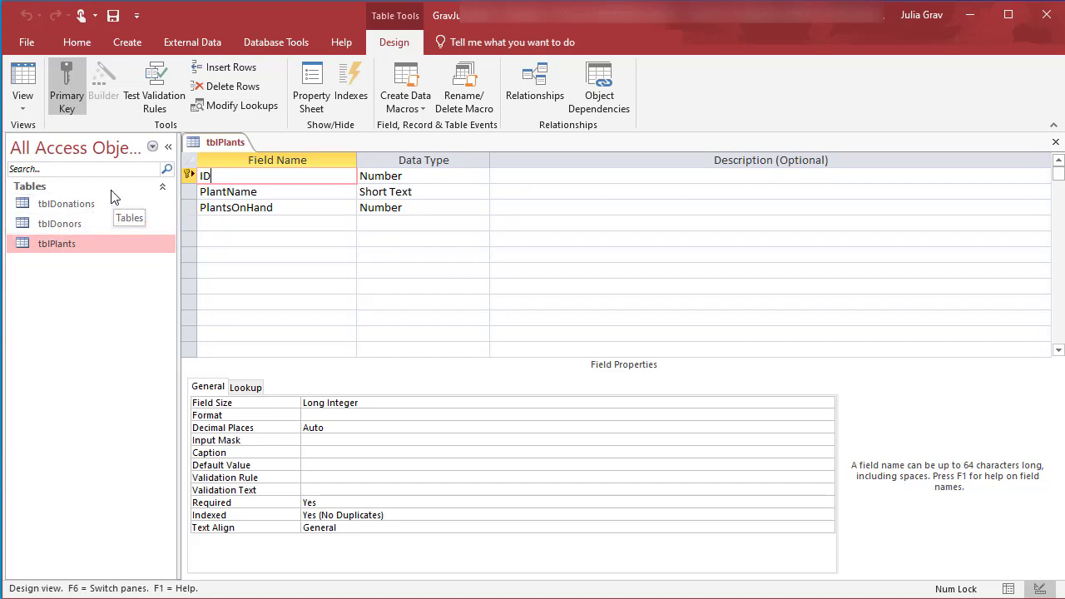
type("Pan")
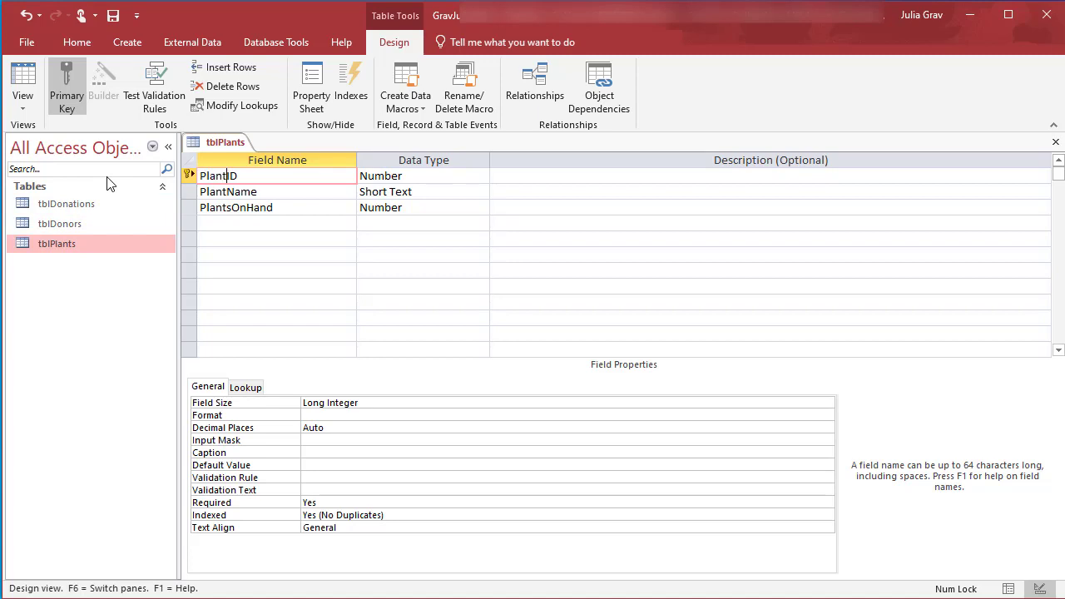
mouse_move(190, 127)
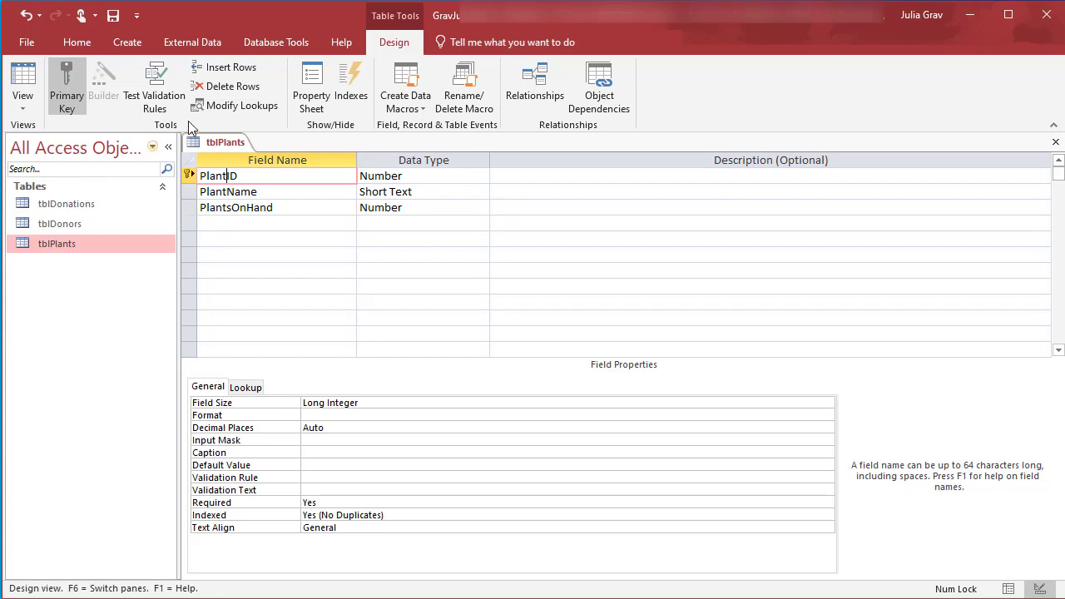
left_click(416, 176)
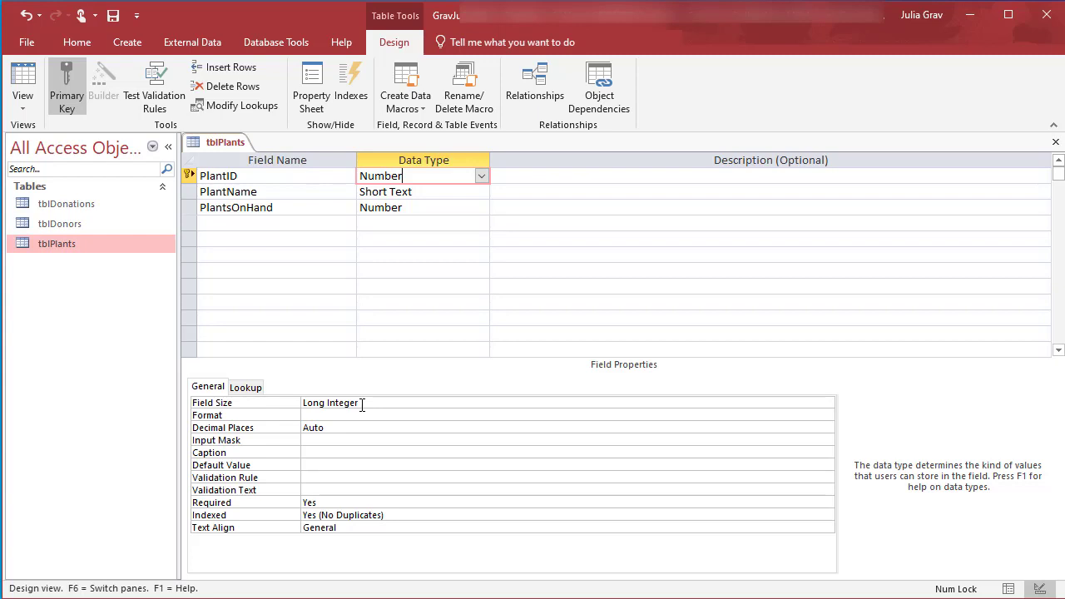
mouse_move(193, 145)
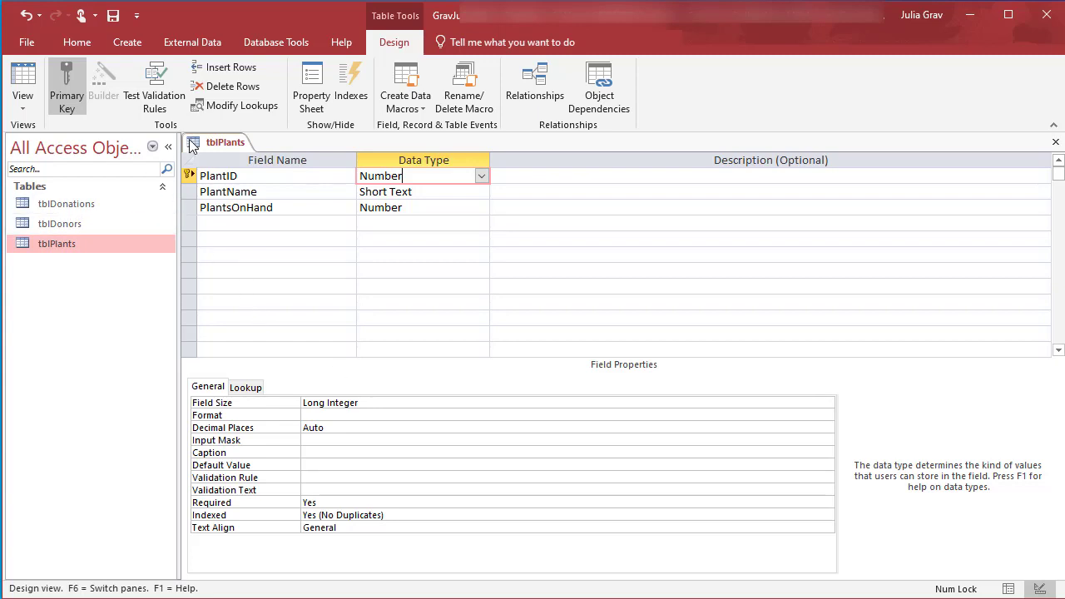
Close tblPlants and open the tblDonations datasheet.
right_click(224, 142)
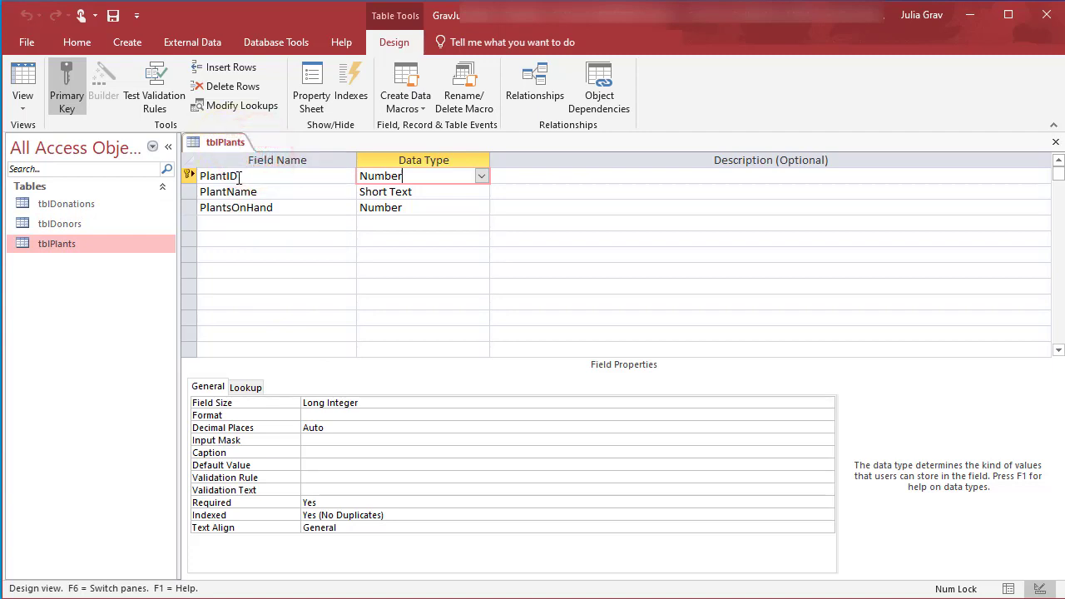
mouse_move(182, 182)
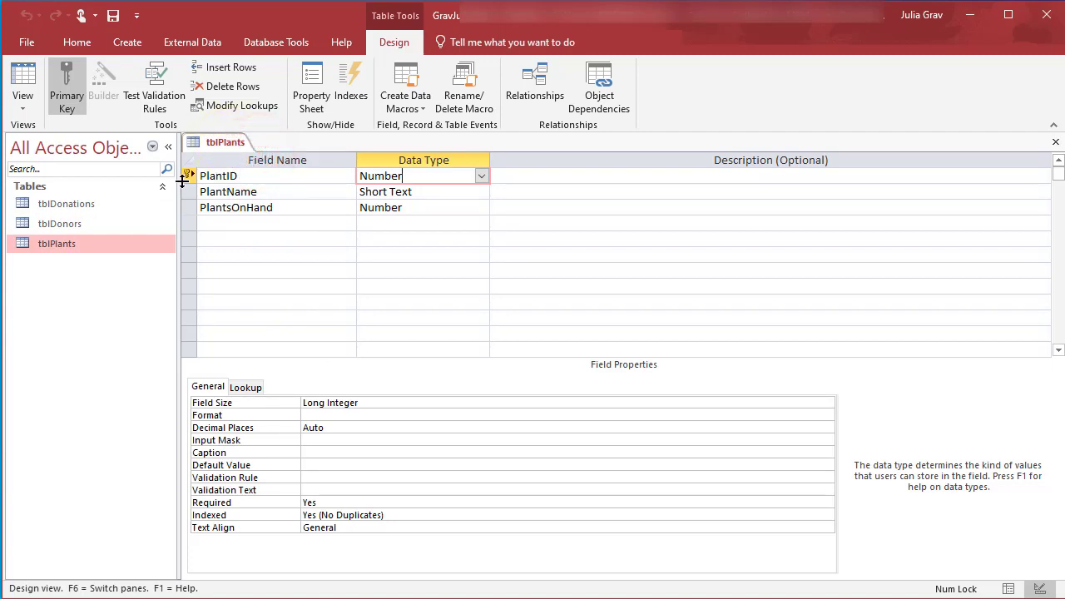
mouse_move(189, 176)
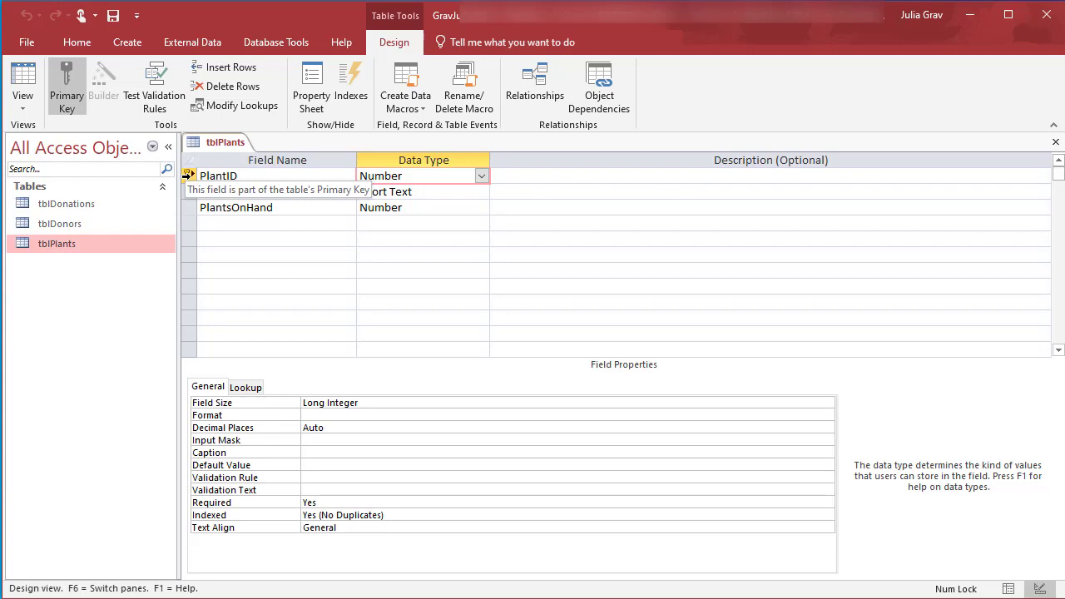
double_click(66, 203)
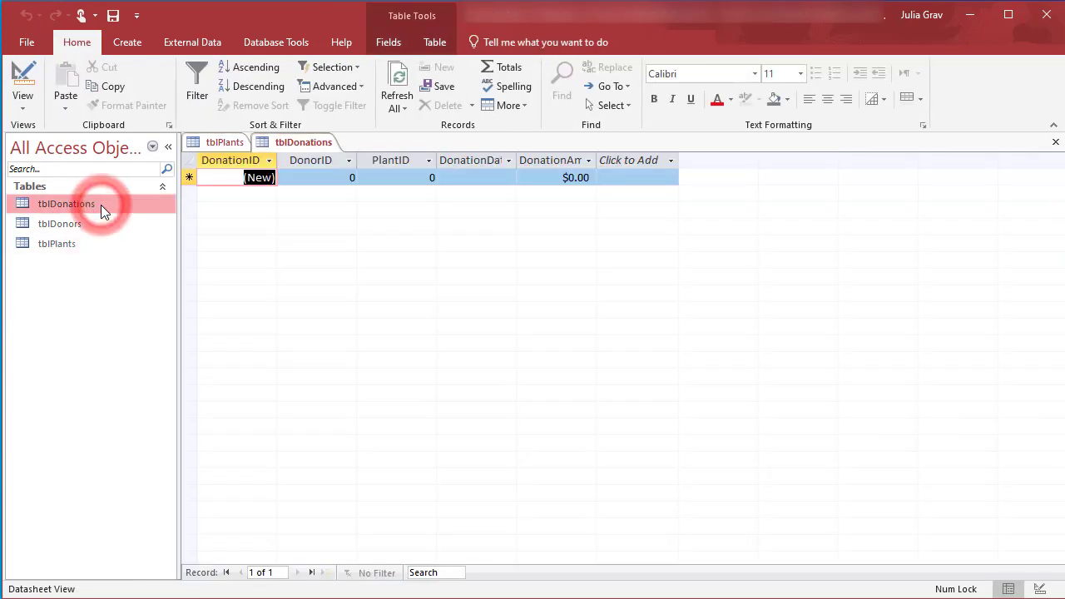
right_click(304, 142)
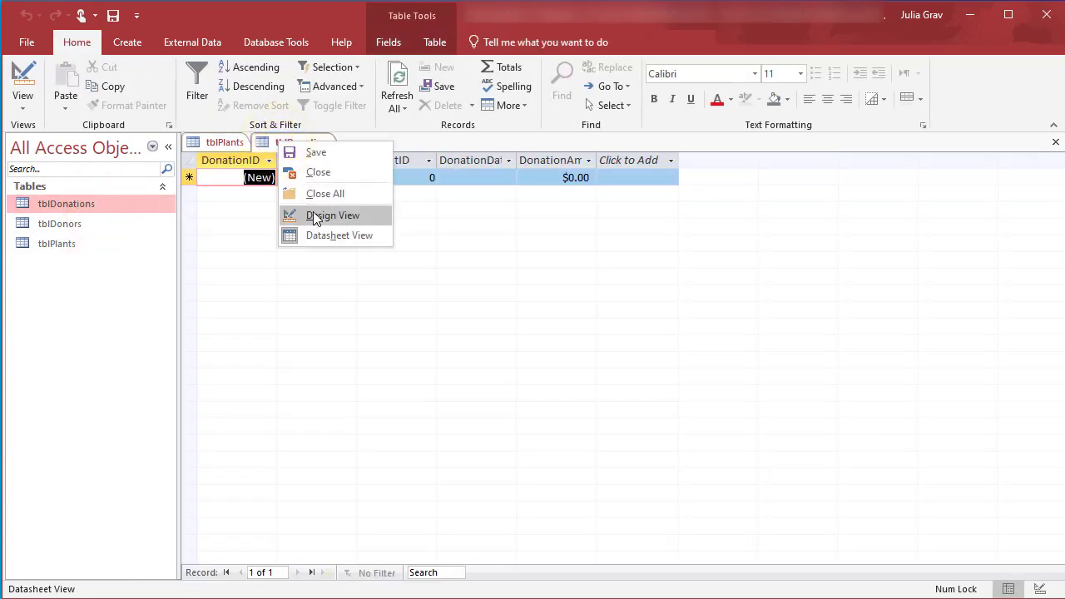
left_click(333, 216)
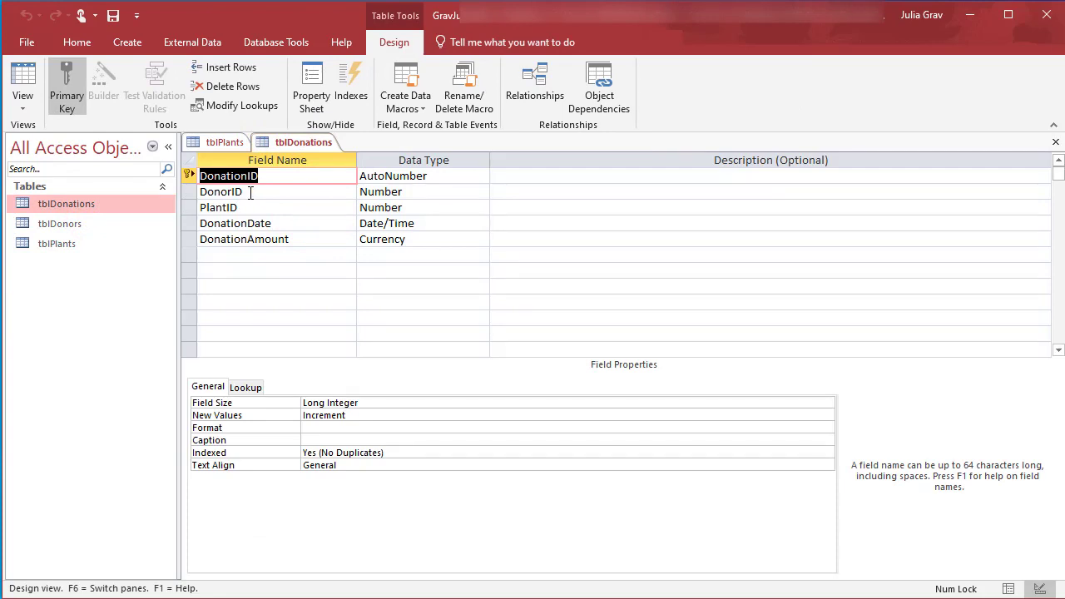
left_click(221, 192)
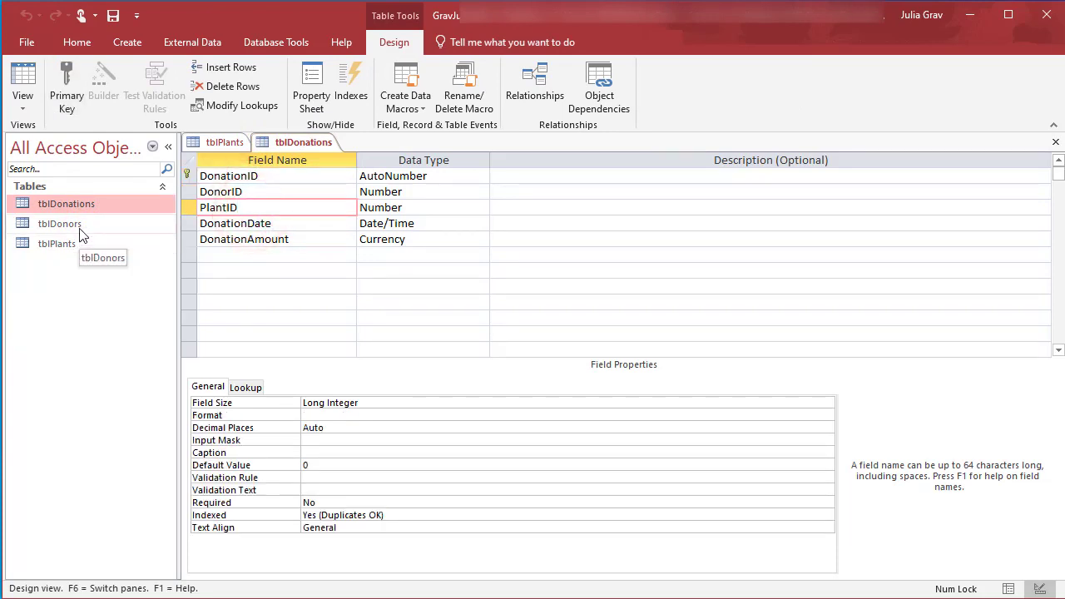
right_click(59, 223)
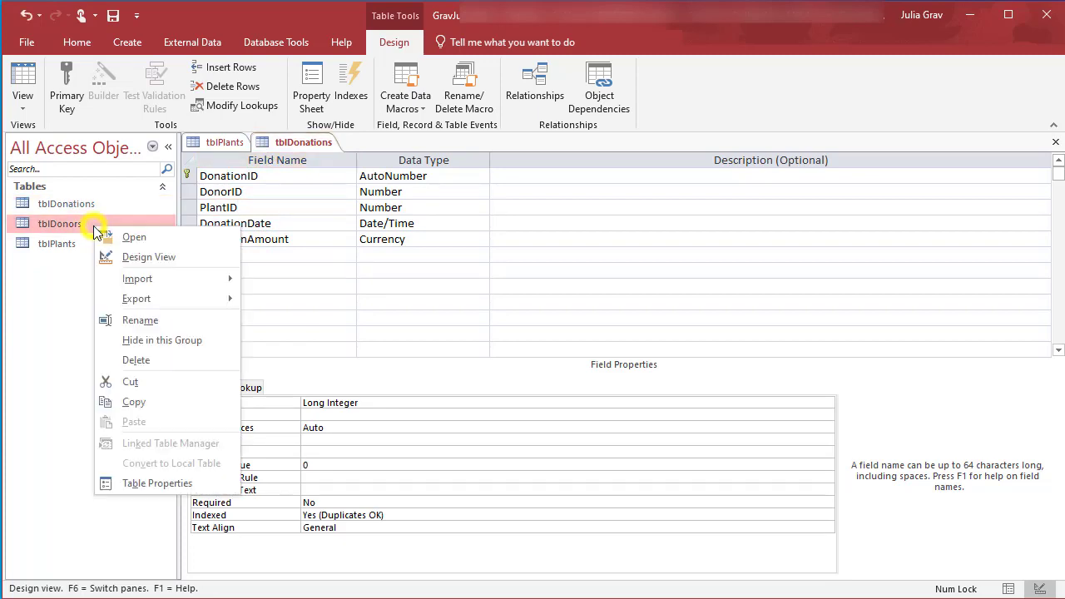
left_click(144, 259)
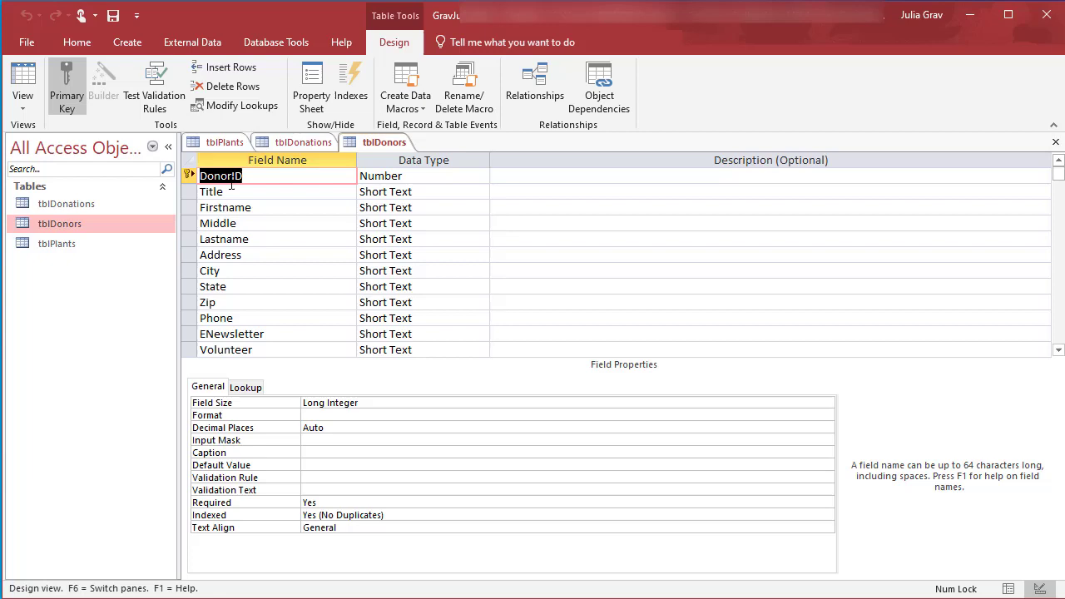
left_click(416, 175)
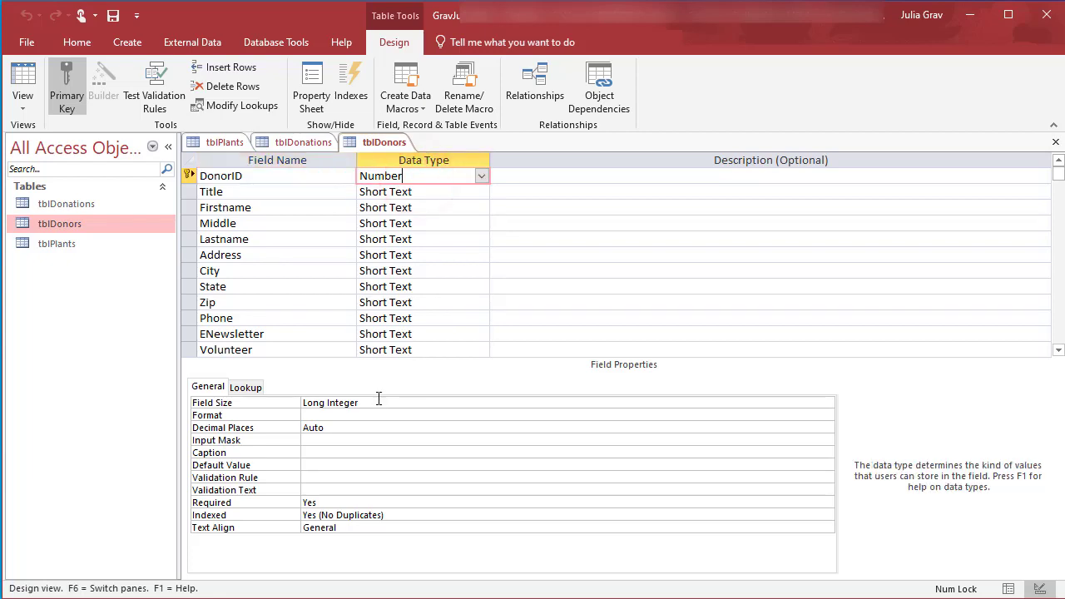
right_click(384, 142)
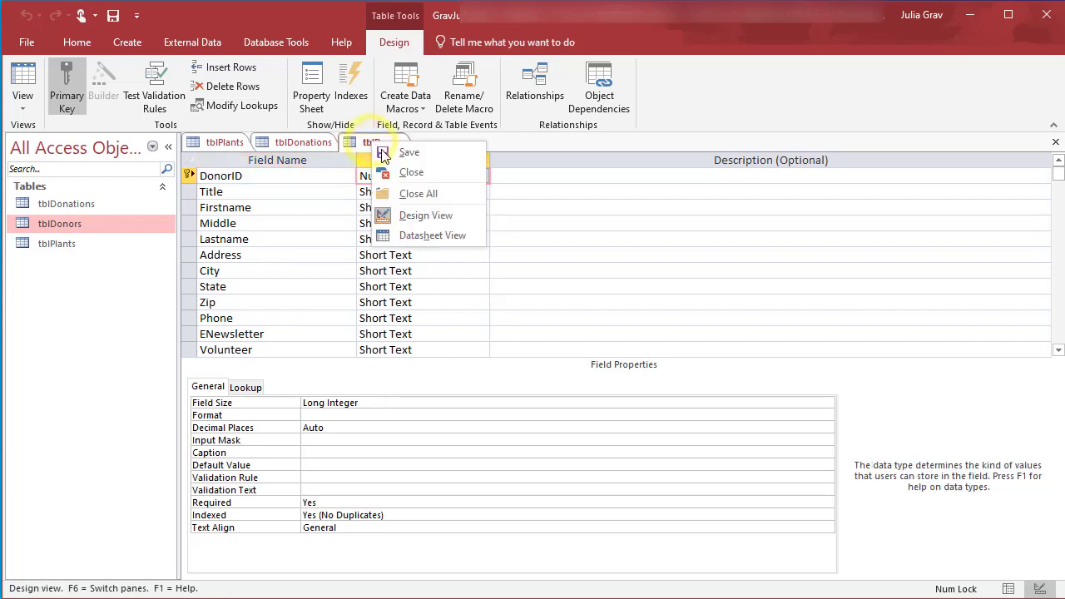
left_click(419, 193)
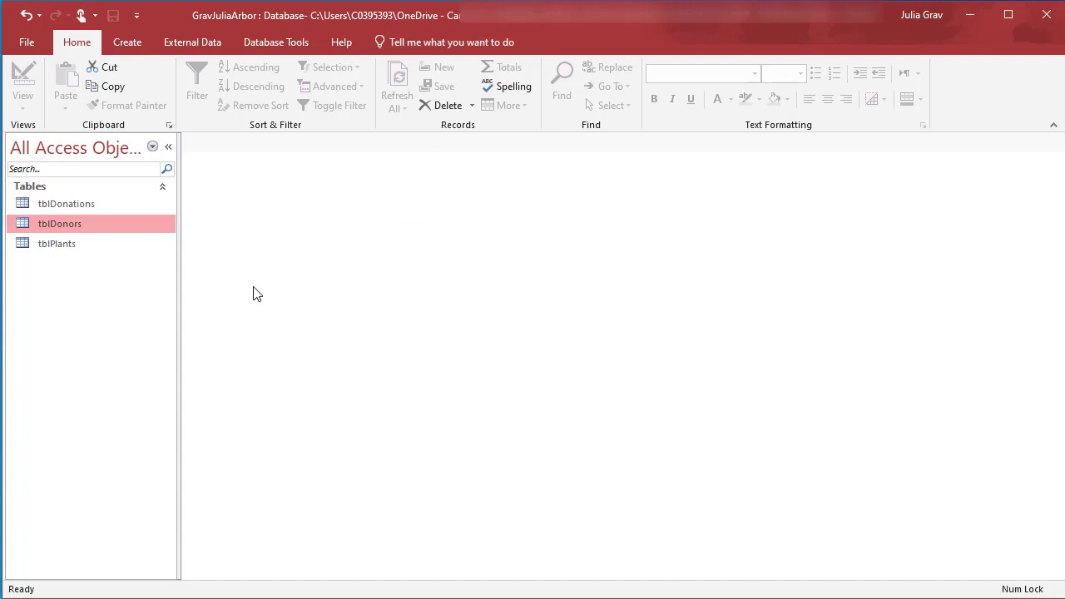
mouse_move(164, 69)
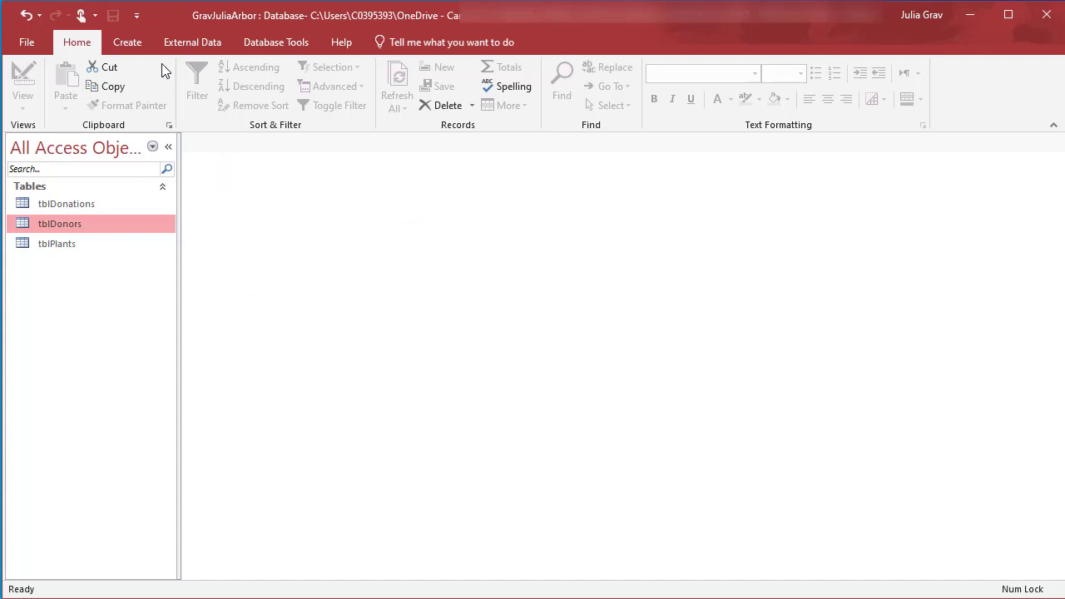
Add tblDonors, tblDonations and tblPlants to the Relationships layout via Show Table.
left_click(275, 42)
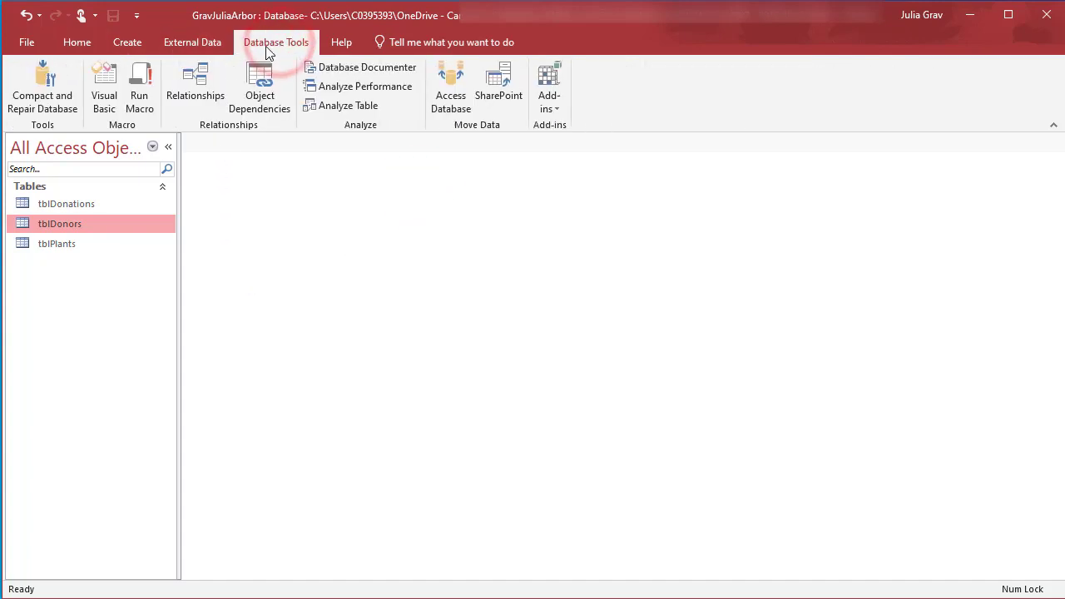
left_click(194, 83)
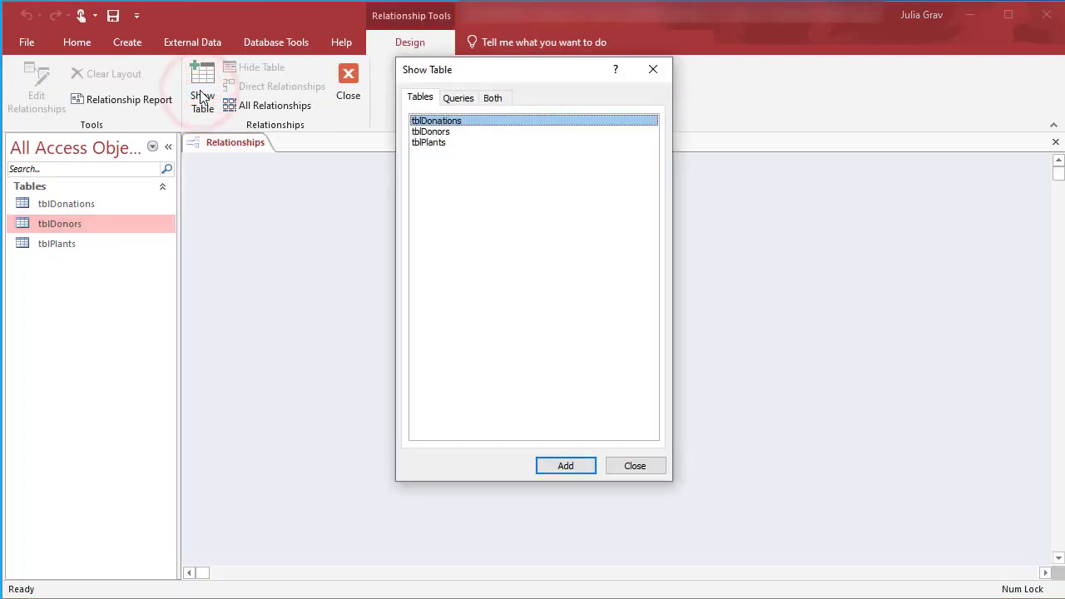
left_click(429, 141)
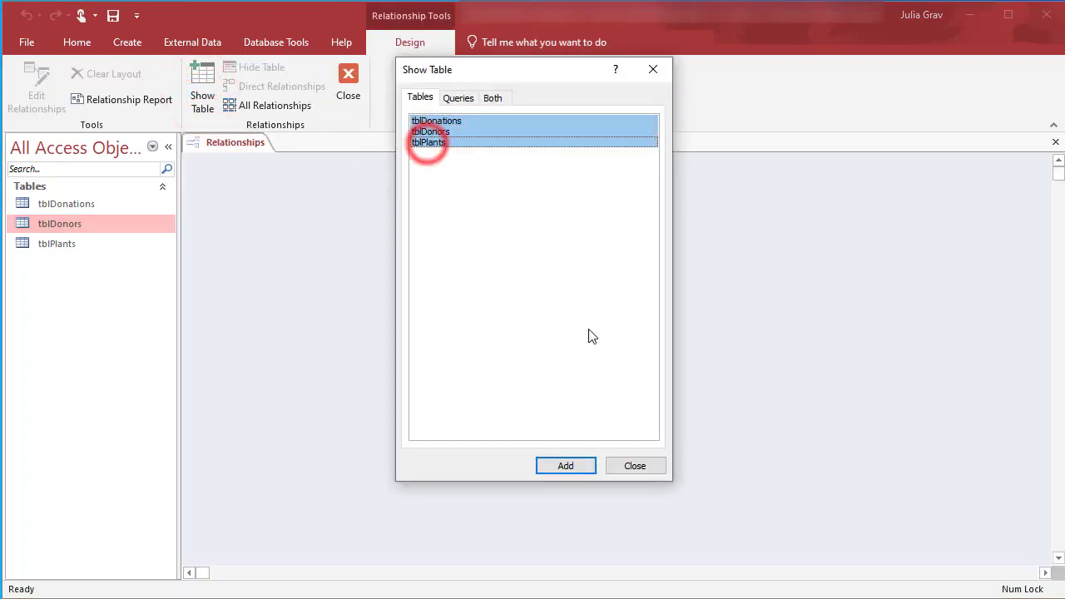
left_click(565, 465)
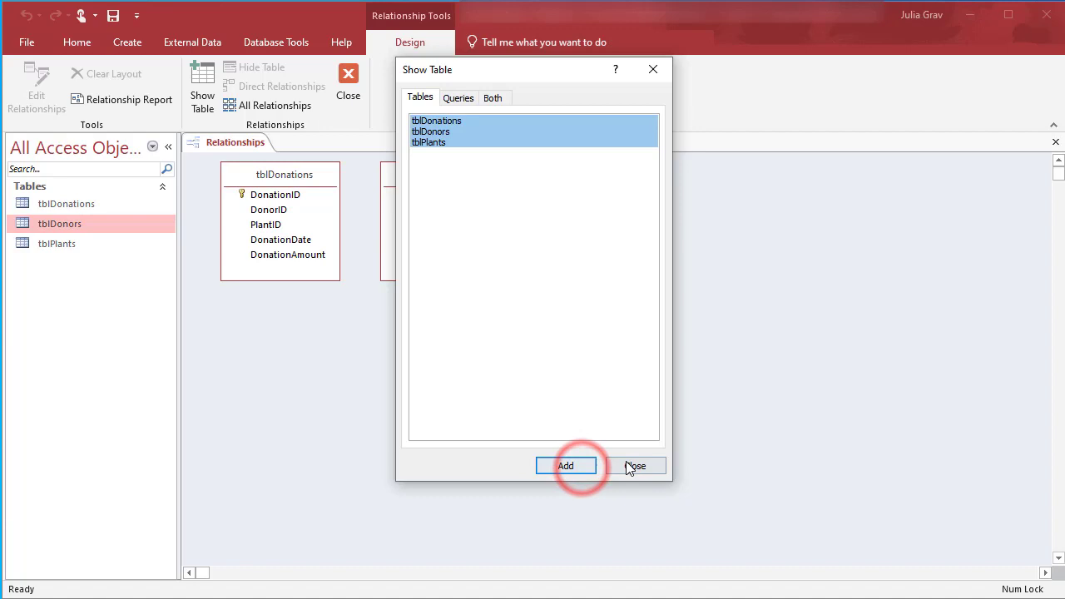
left_click(636, 465)
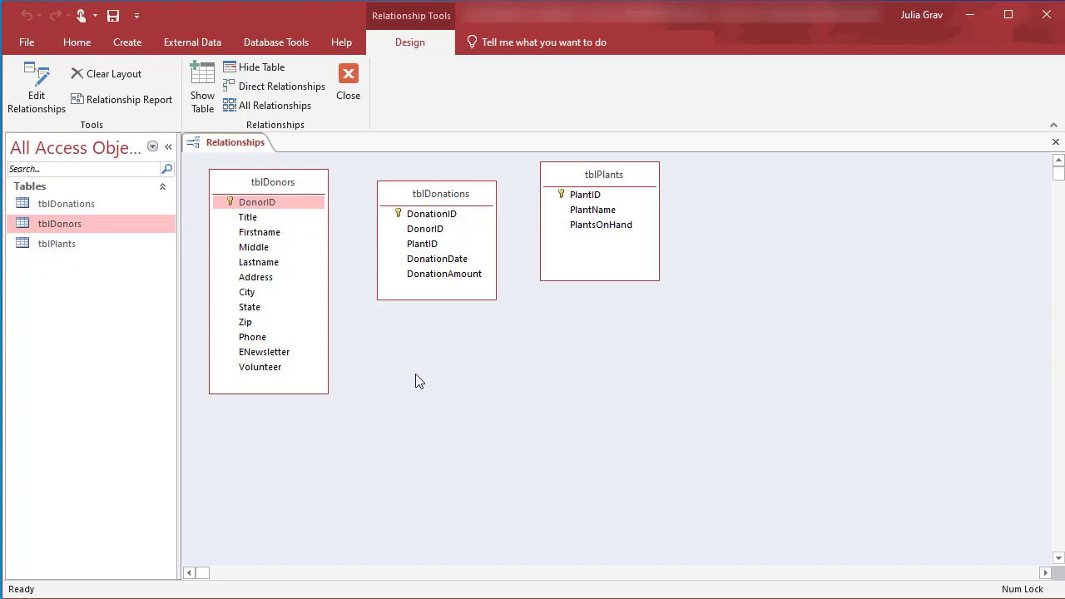
mouse_move(400, 292)
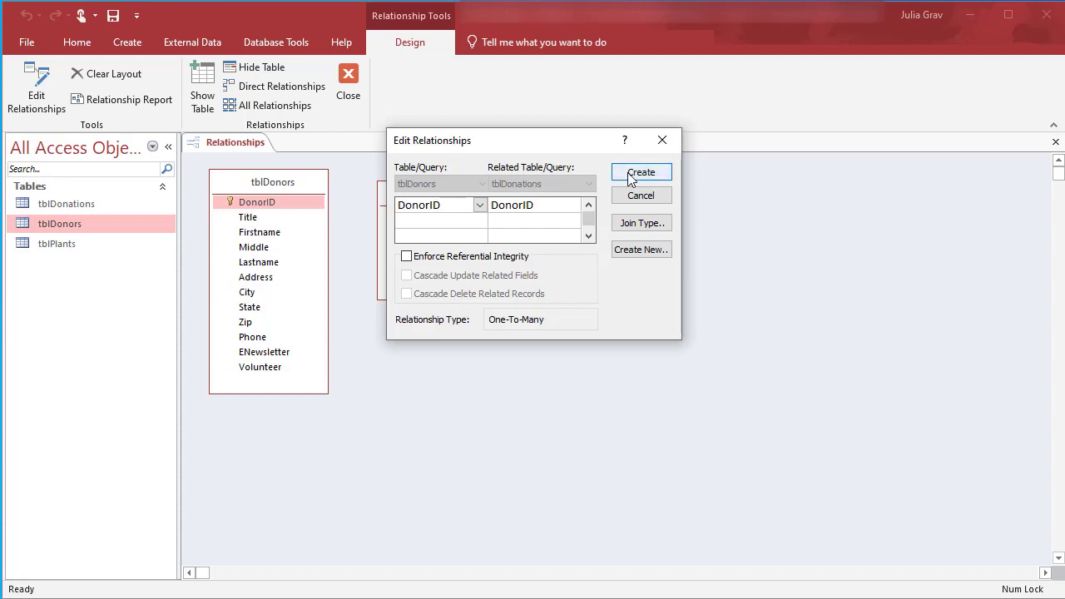
Create the DonorID one-to-many link from tblDonors to tblDonations.
left_click(640, 172)
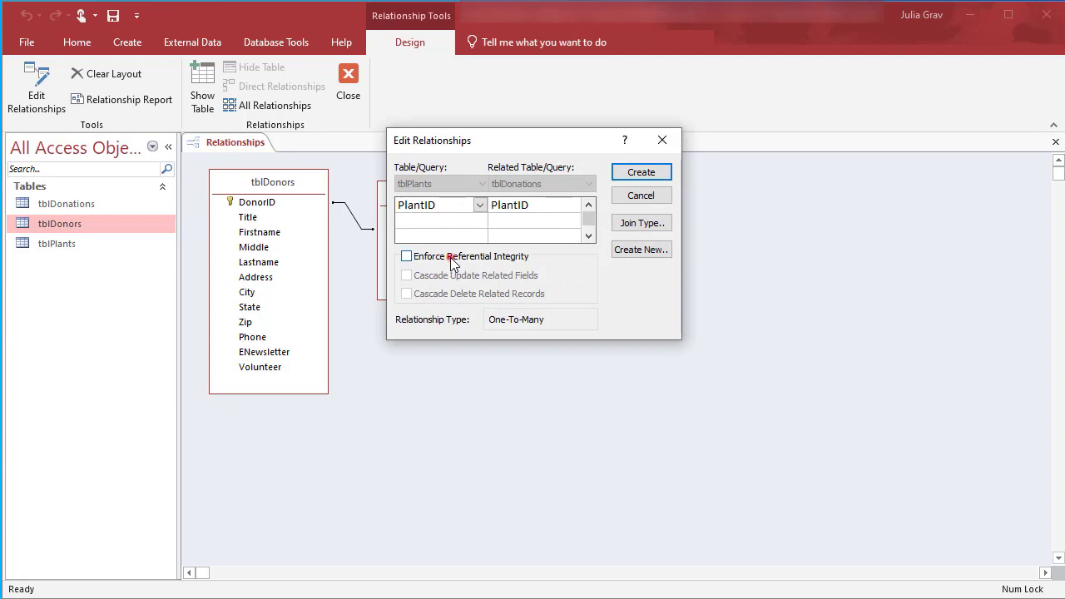
Create the PlantID link to tblDonations with referential integrity, cascade update and cascade delete.
left_click(406, 255)
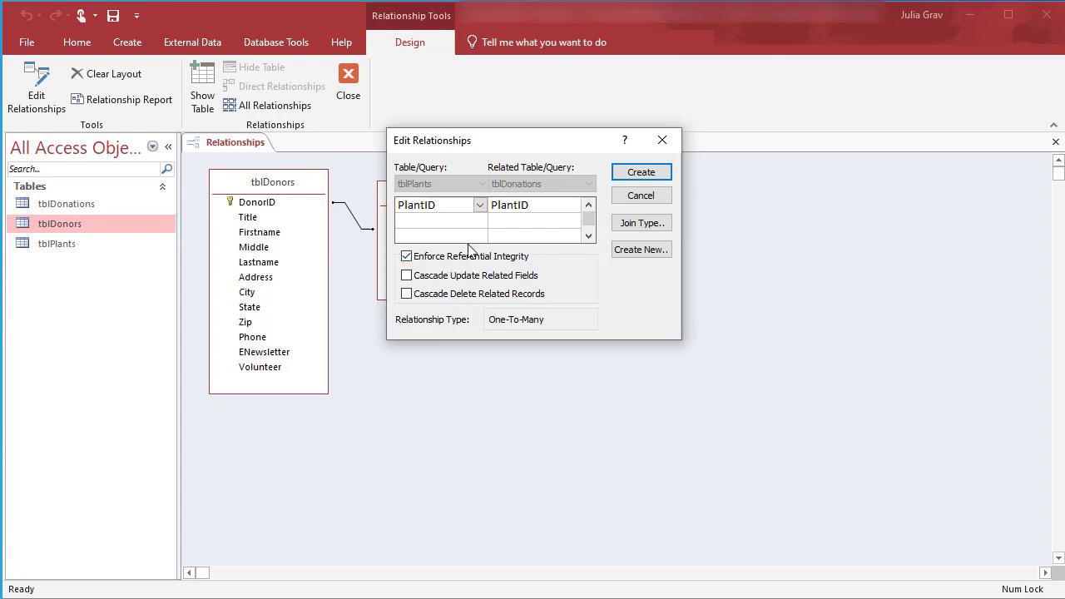
mouse_move(528, 256)
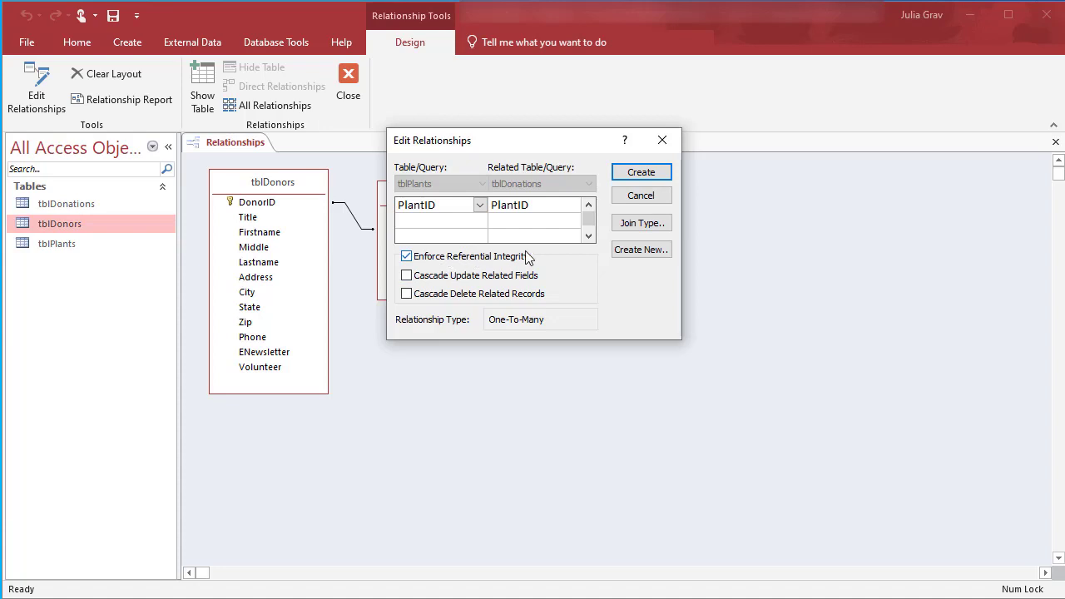
mouse_move(495, 284)
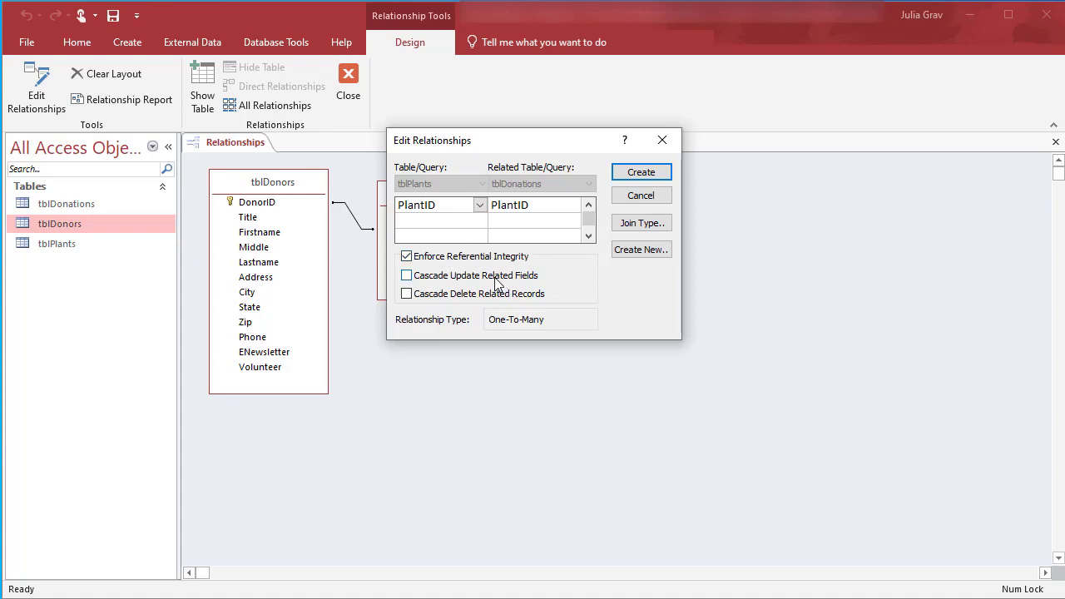
left_click(406, 276)
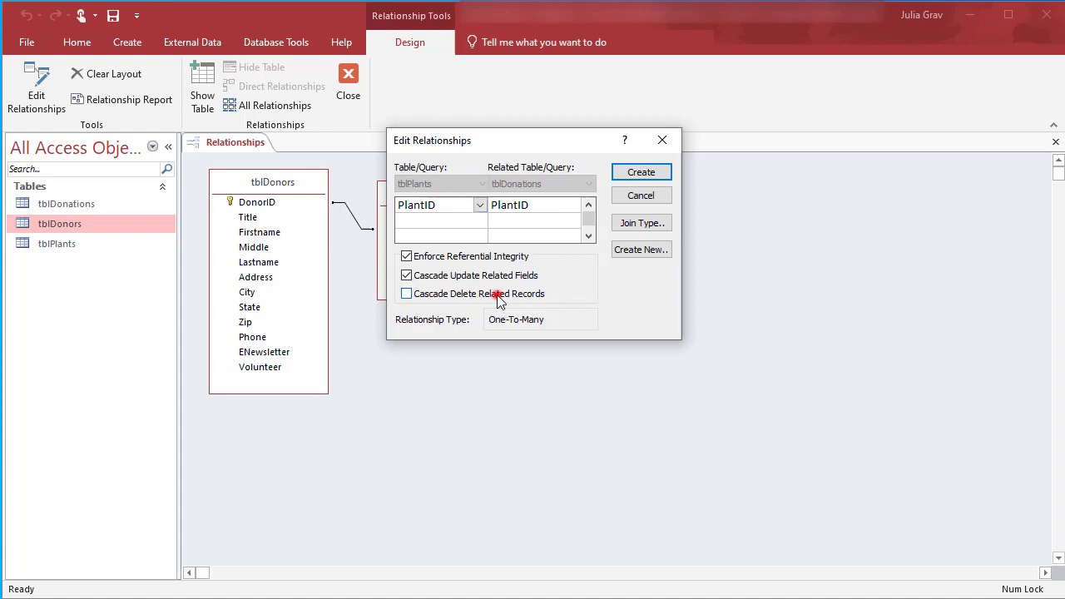
left_click(406, 293)
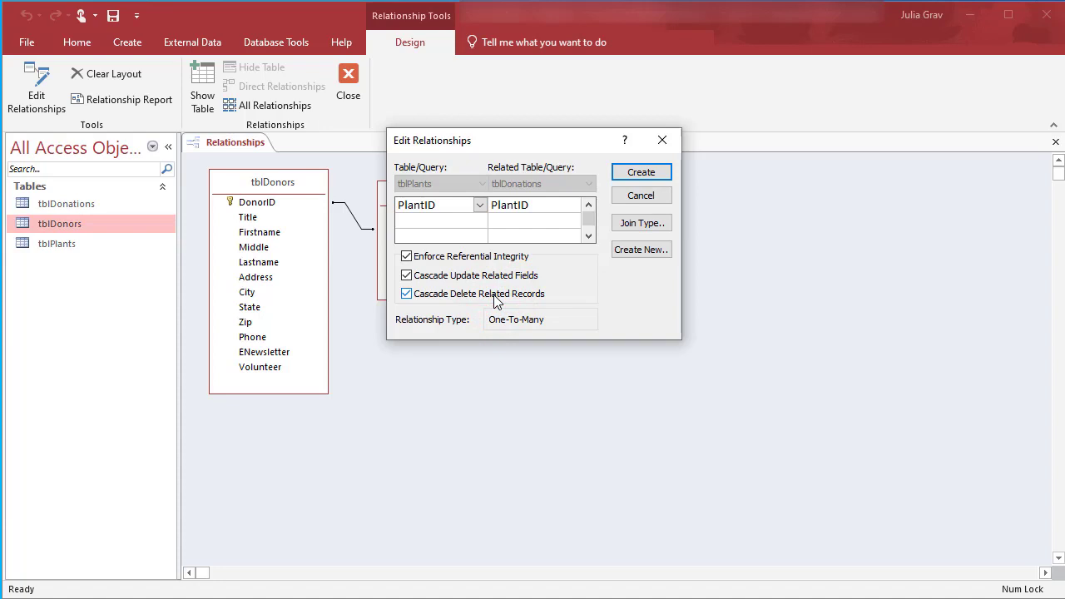
mouse_move(641, 172)
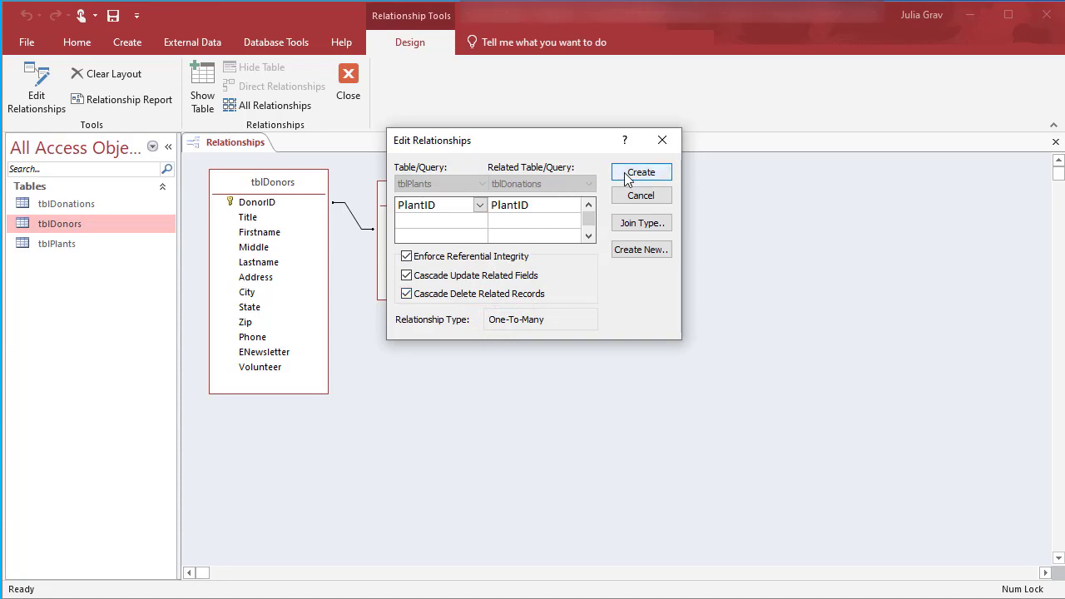
left_click(641, 172)
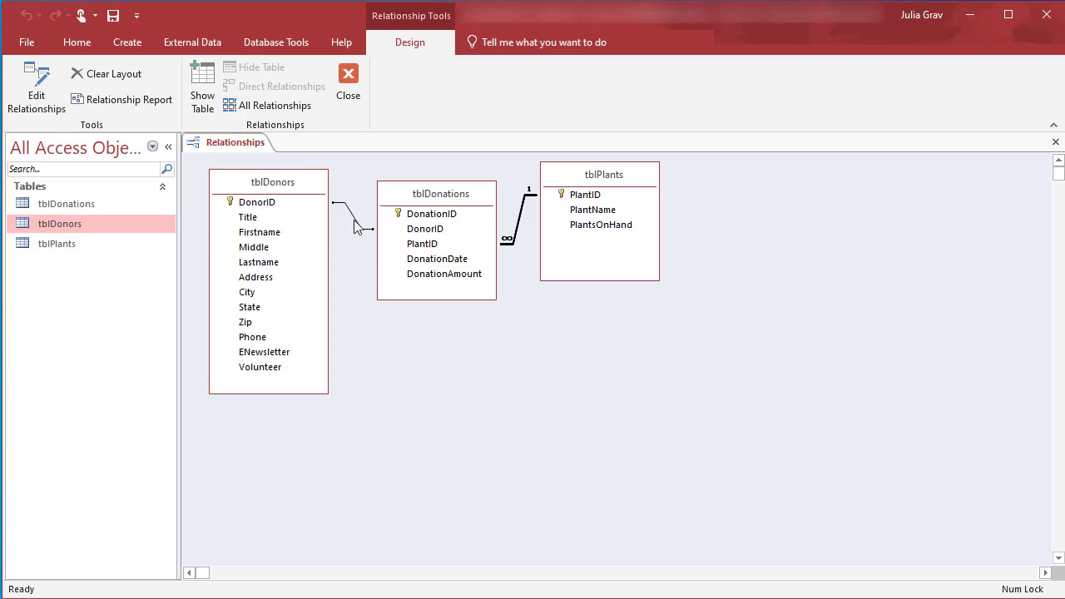
Edit the DonorID link to enforce referential integrity with cascading updates and deletes.
double_click(356, 225)
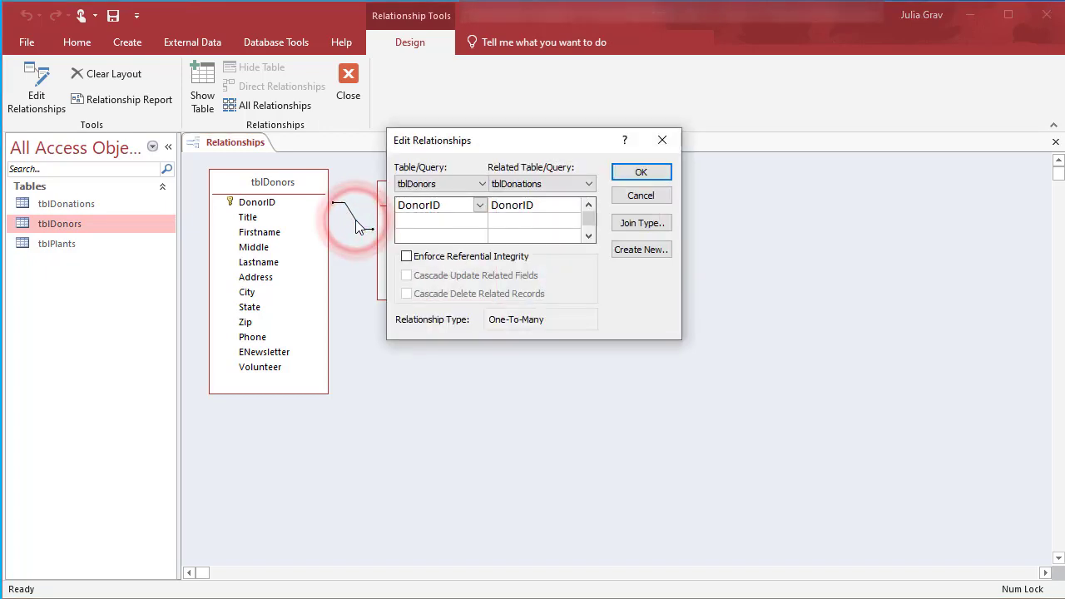
left_click(406, 255)
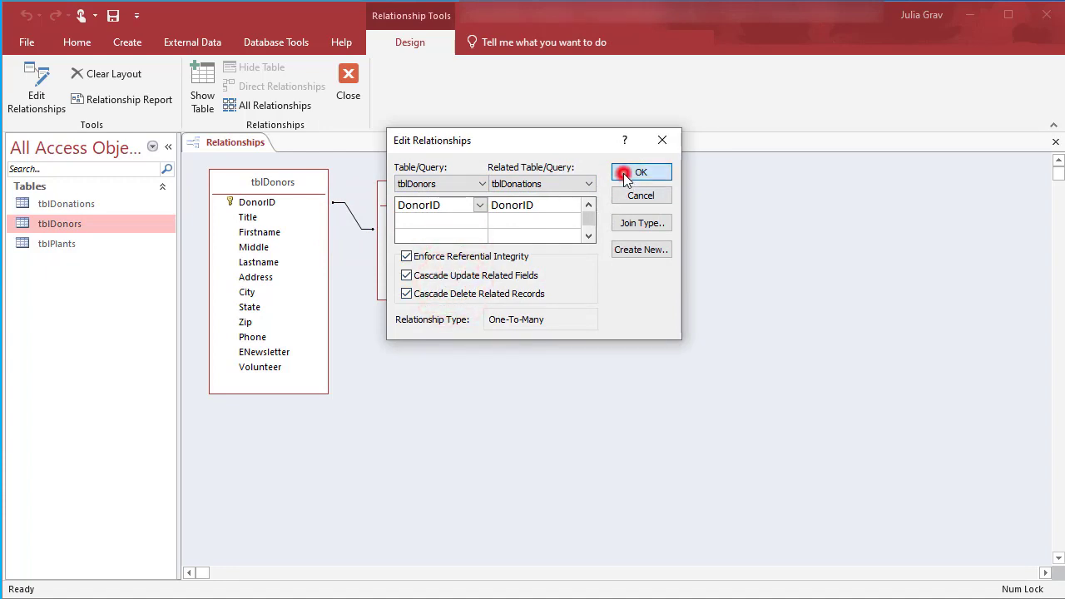
left_click(640, 172)
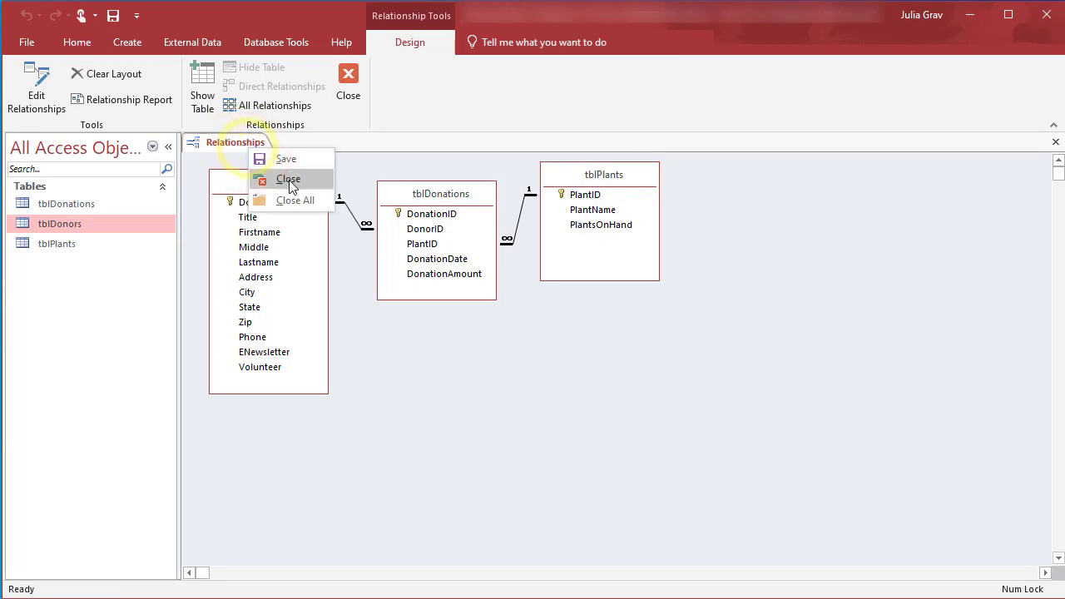
Close the Relationships window, leaving no objects open.
left_click(288, 179)
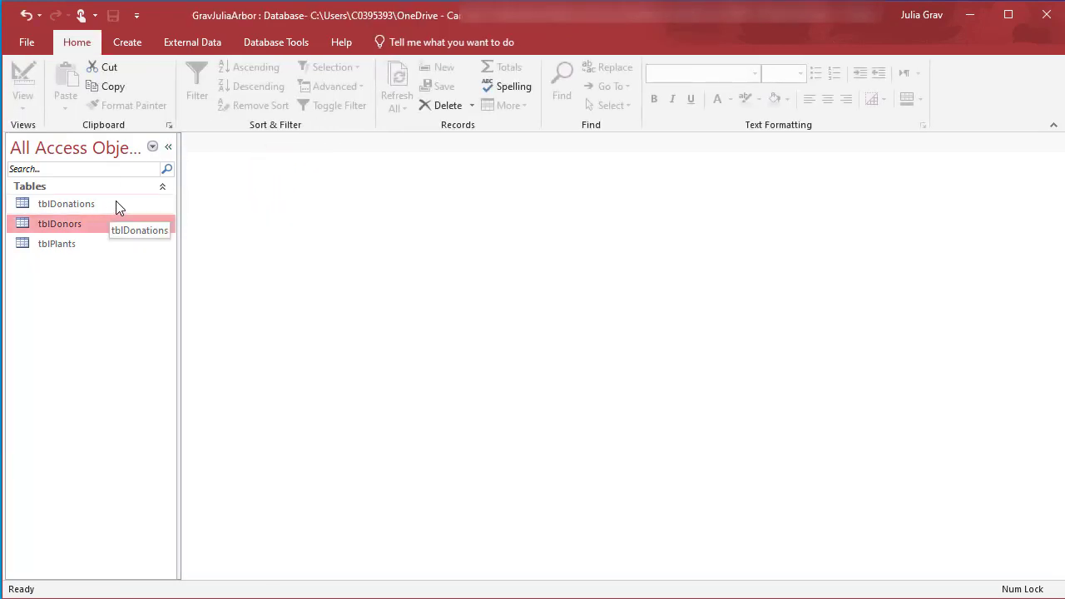
mouse_move(845, 64)
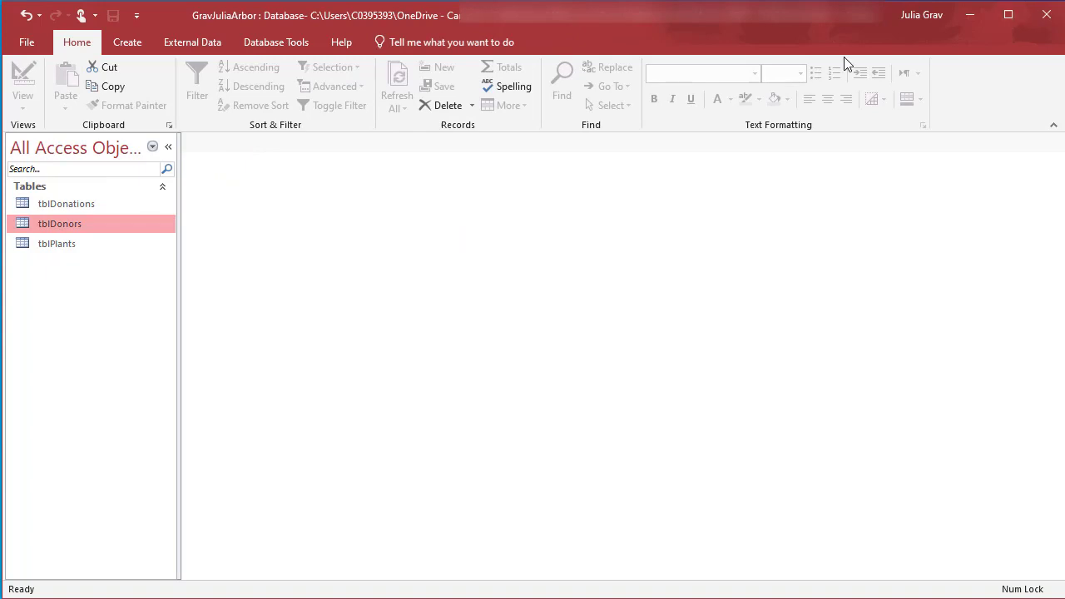